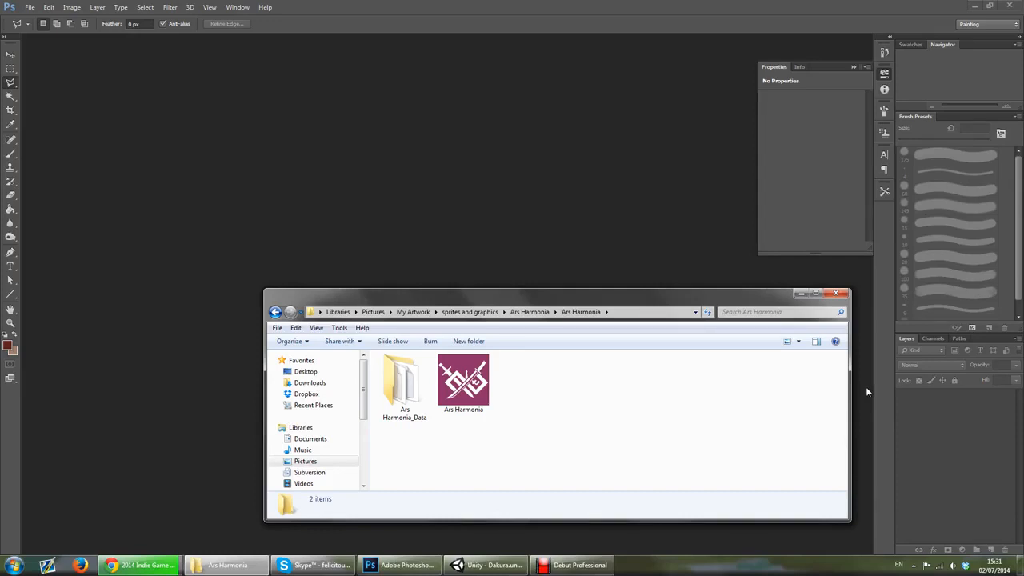
pyautogui.moveTo(858, 378)
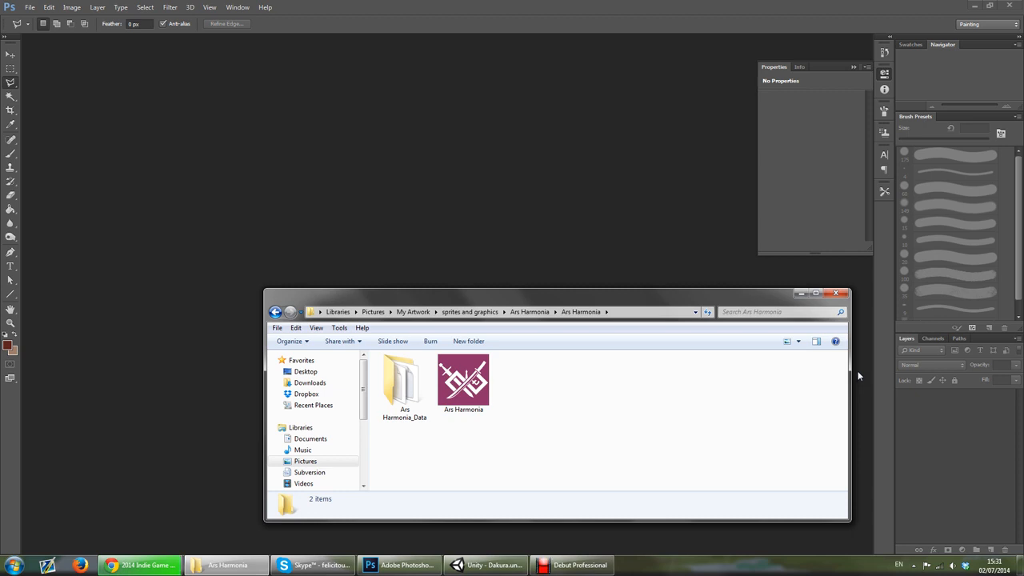
pyautogui.moveTo(837, 400)
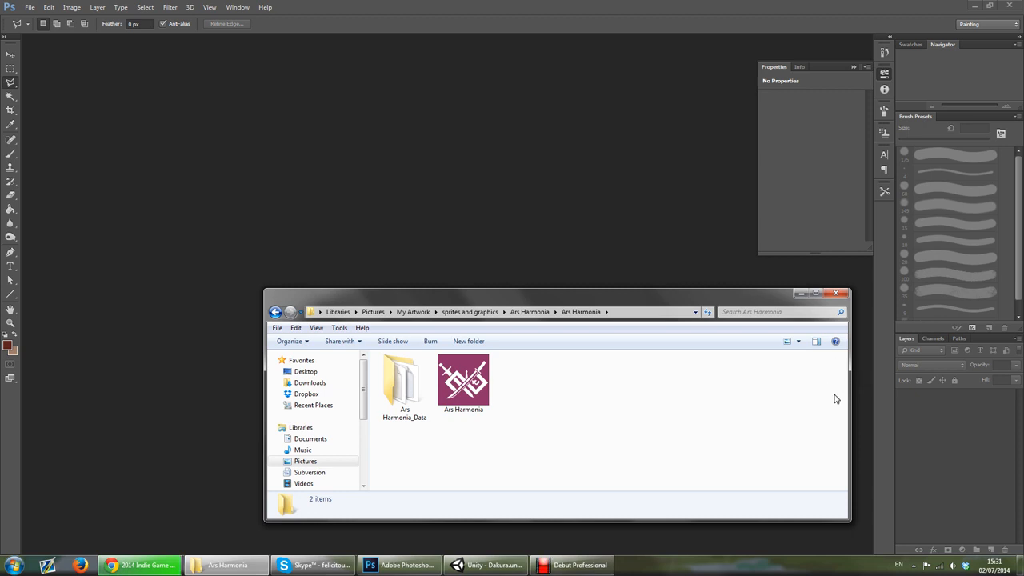
pyautogui.moveTo(506, 389)
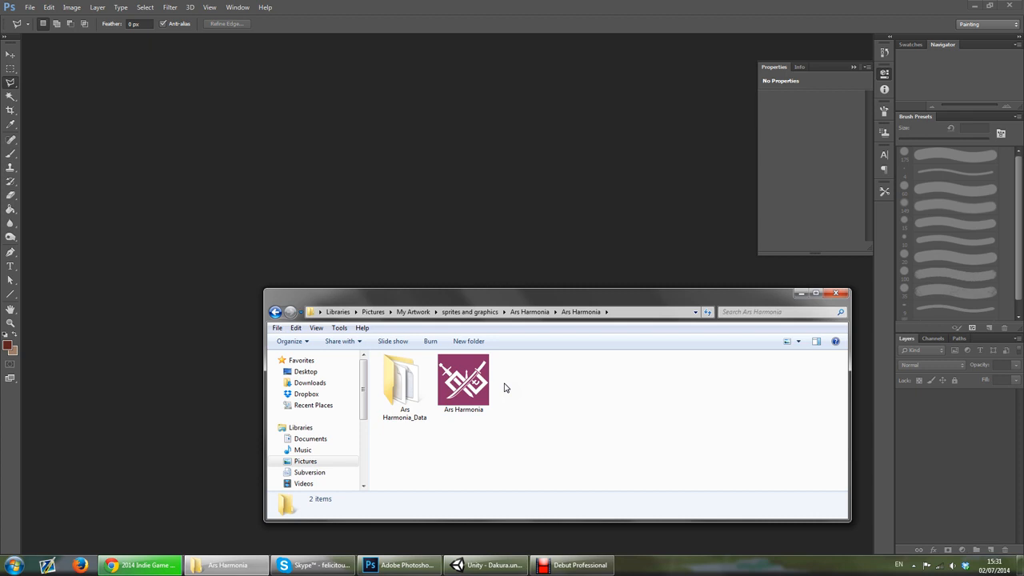
# Launch the Ars Harmonia executable and start the game in Windowed mode from its launcher
pyautogui.click(464, 384)
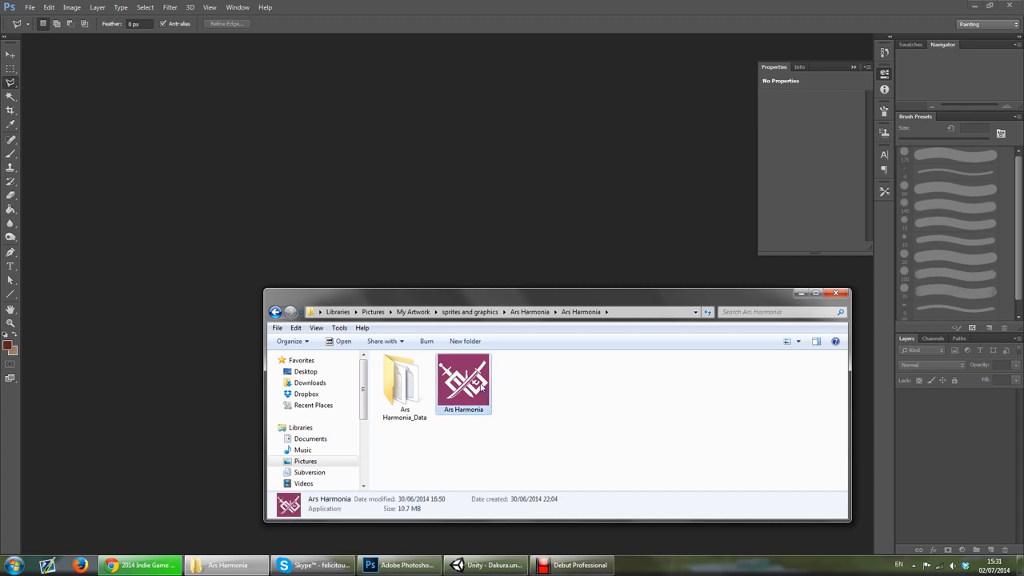
pyautogui.doubleClick(464, 376)
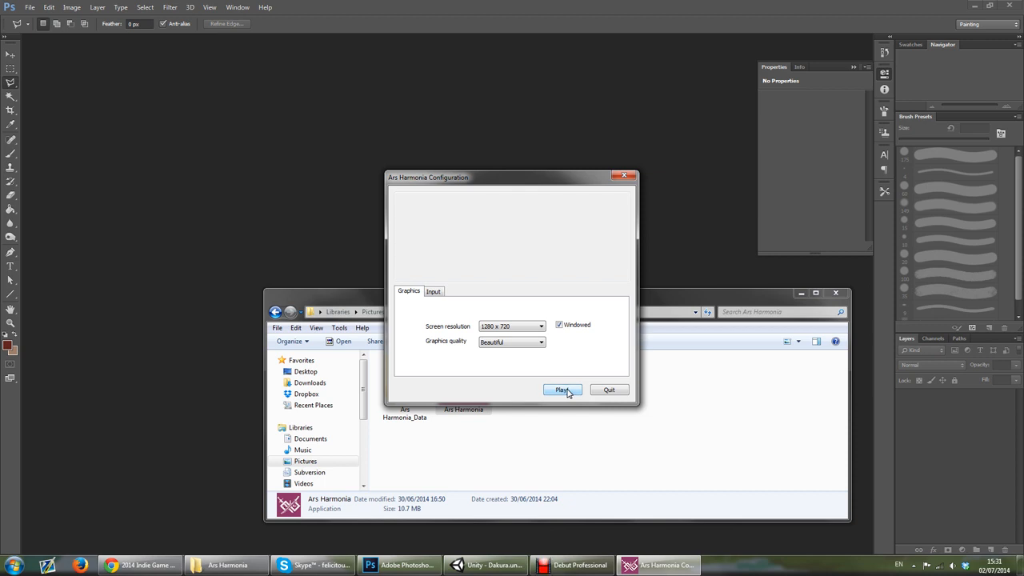
pyautogui.click(562, 390)
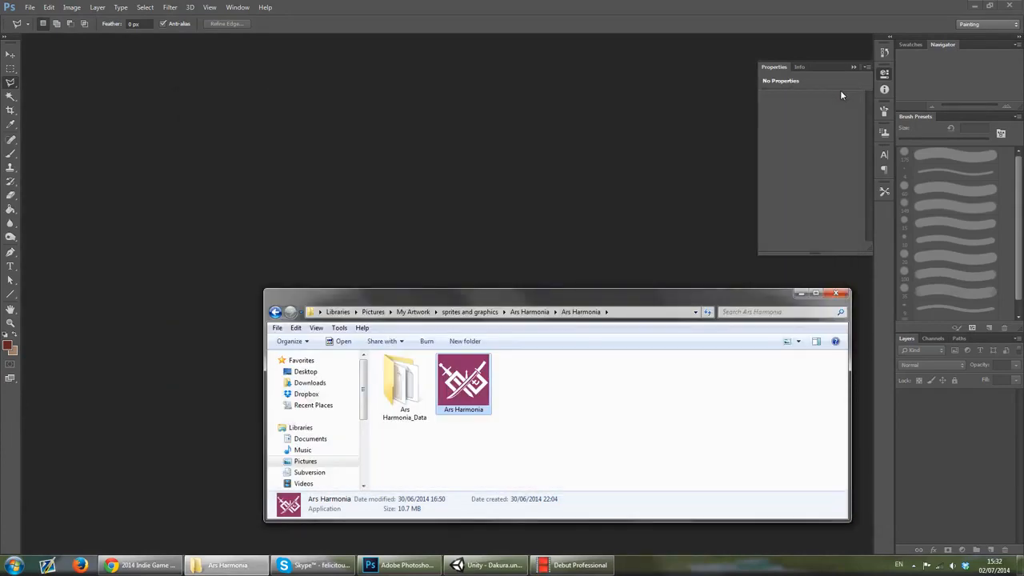
pyautogui.moveTo(656, 208)
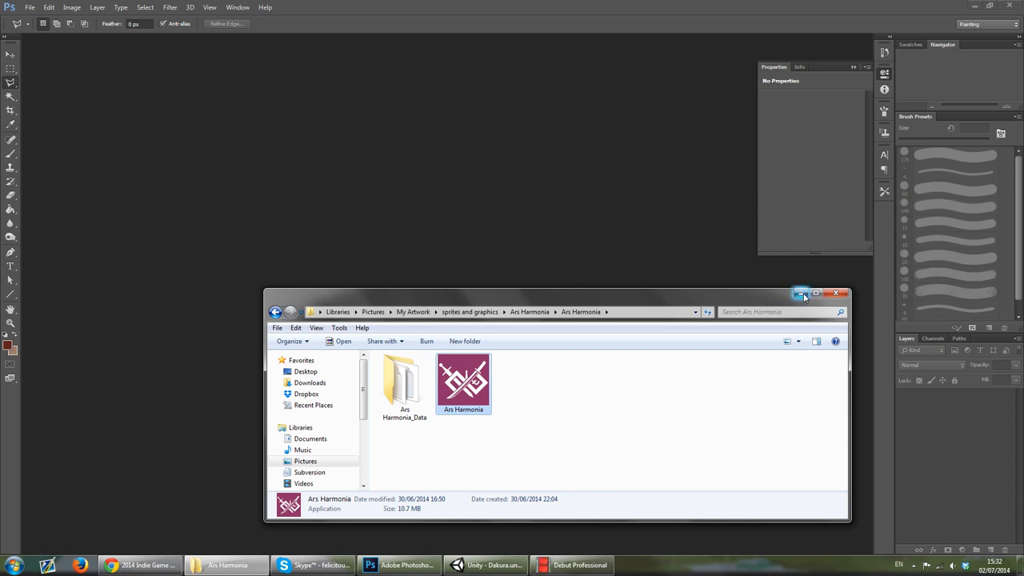
pyautogui.moveTo(801, 293)
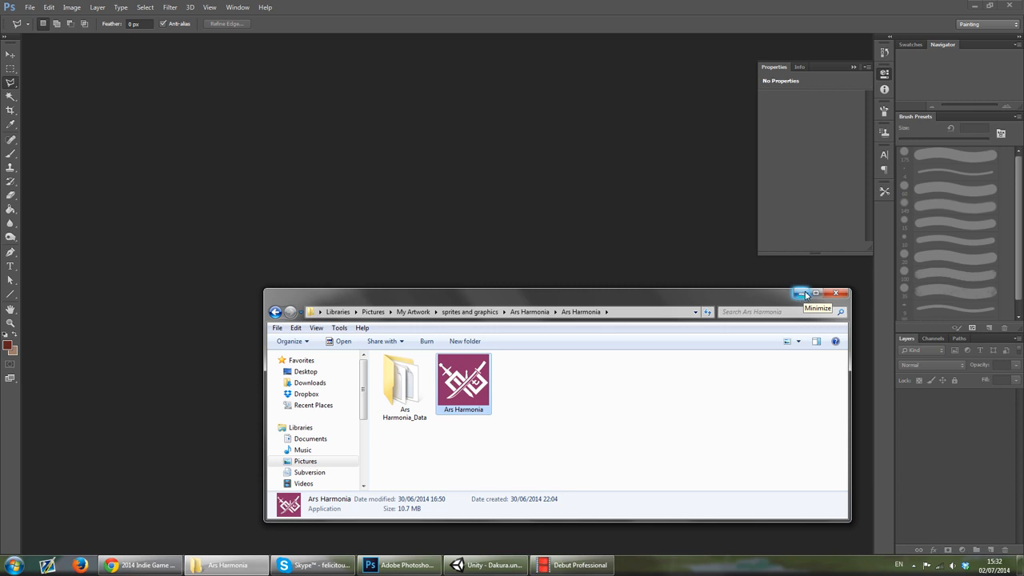
pyautogui.moveTo(497, 343)
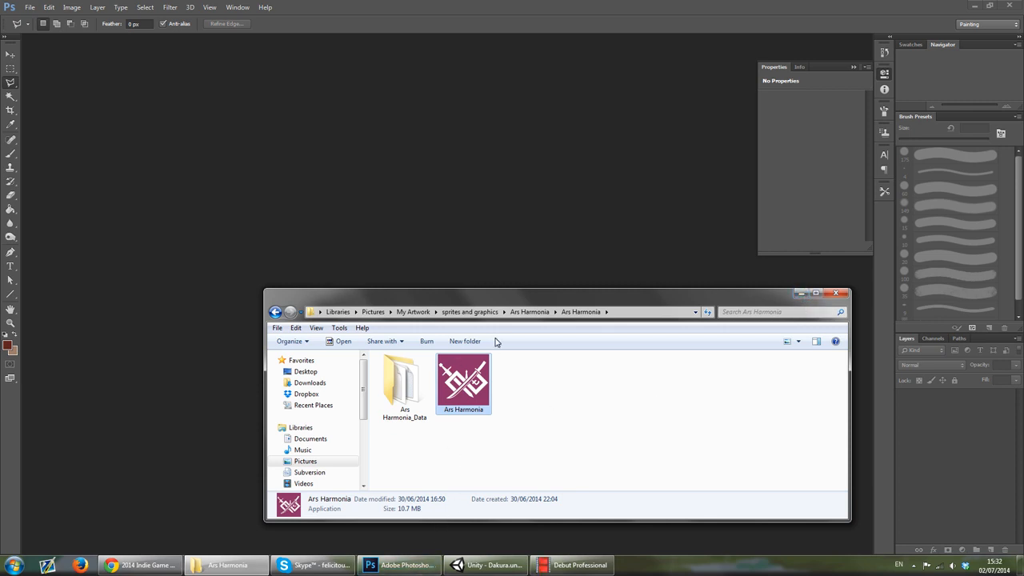
pyautogui.moveTo(568, 342)
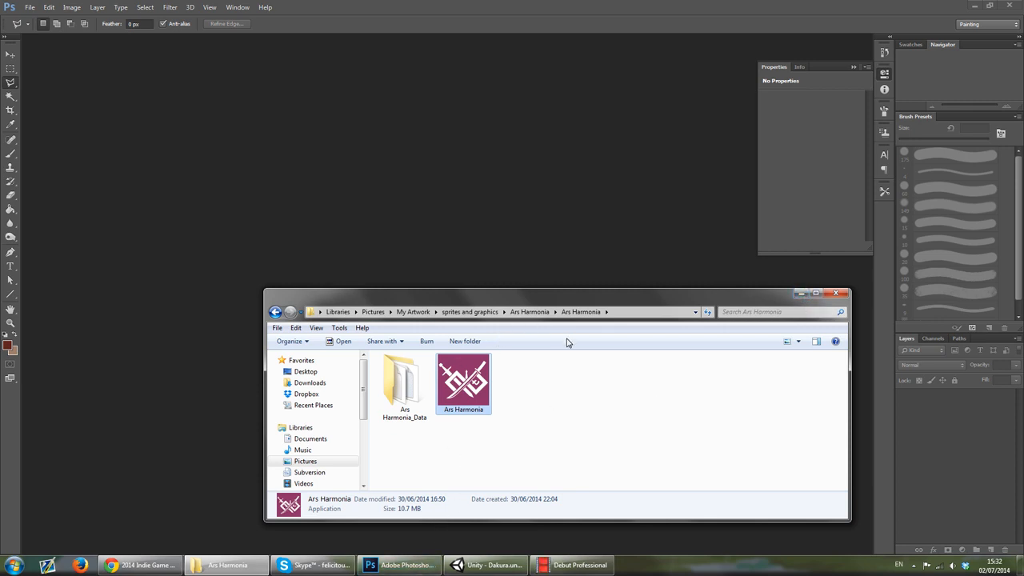
pyautogui.moveTo(564, 340)
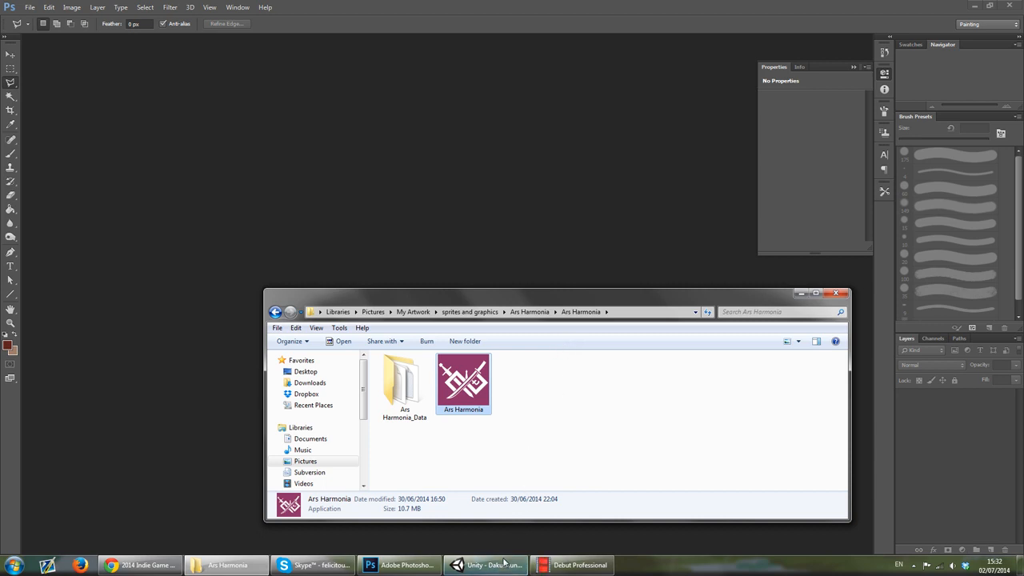
# Switch from Explorer to the Unity editor showing the two character models on the hillside
pyautogui.click(487, 565)
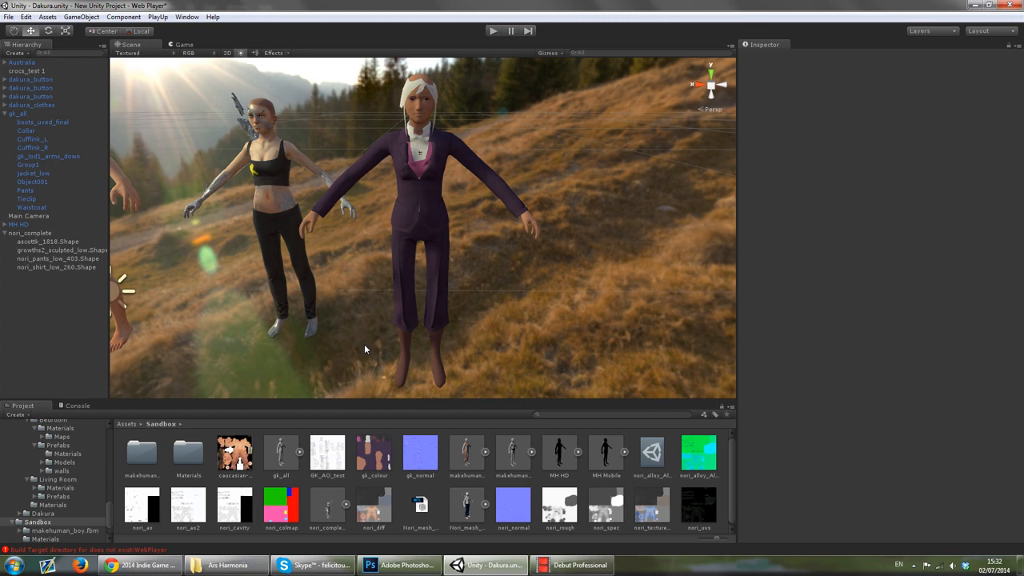
pyautogui.moveTo(602, 317)
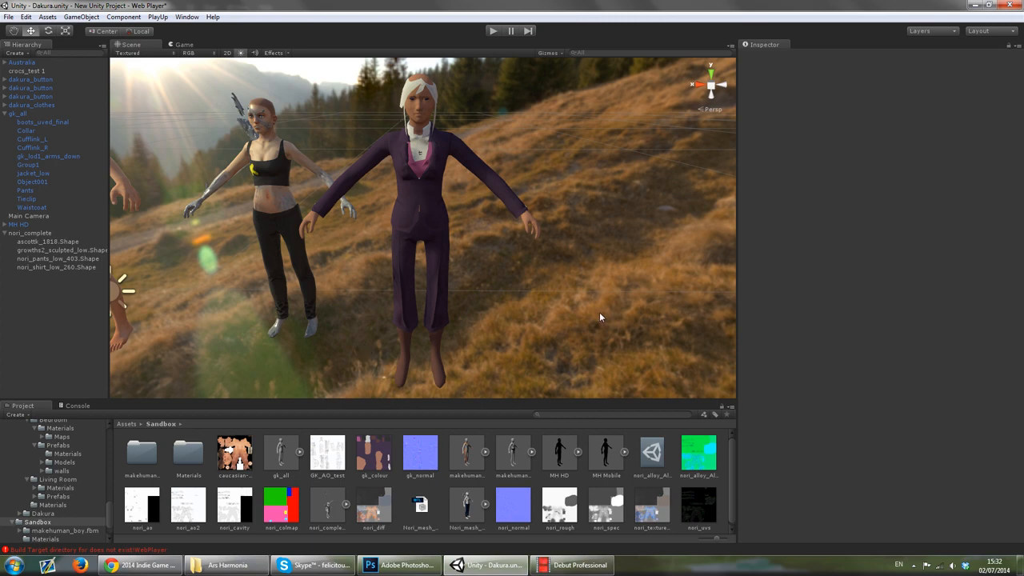
pyautogui.moveTo(522, 343)
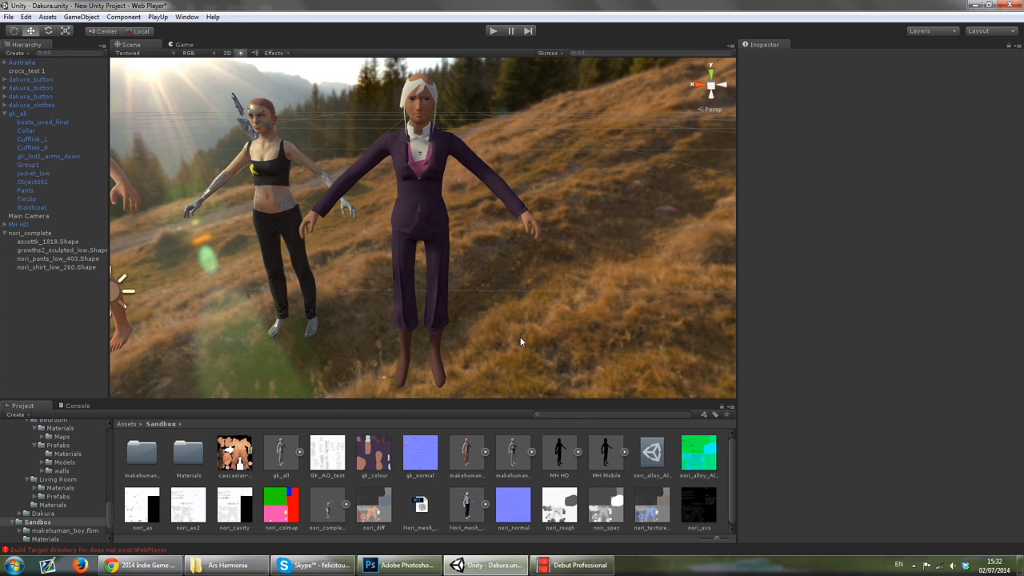
# Select the white-haired suited character to show its Transform and Animator in the Inspector
pyautogui.click(18, 112)
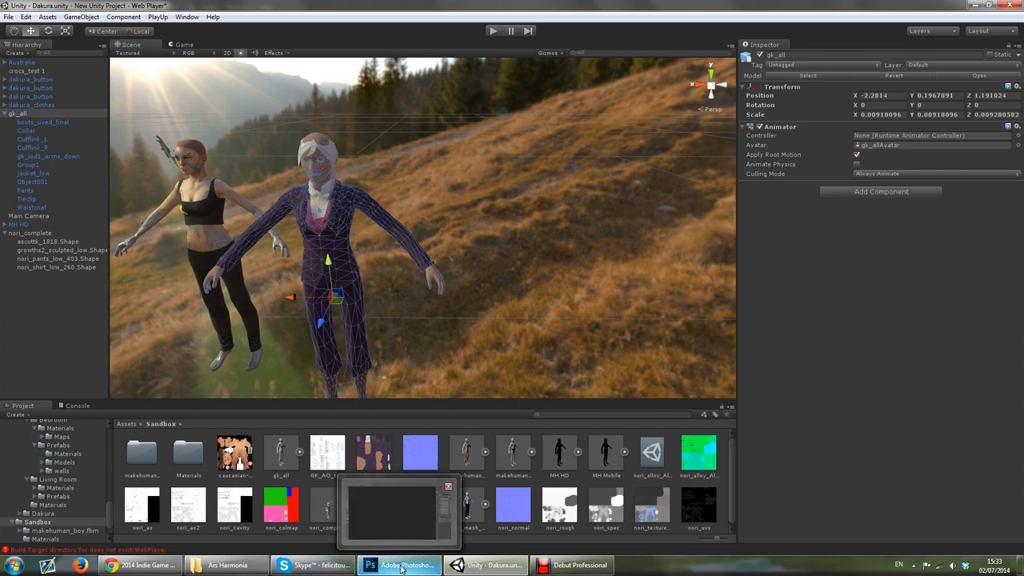
pyautogui.click(396, 565)
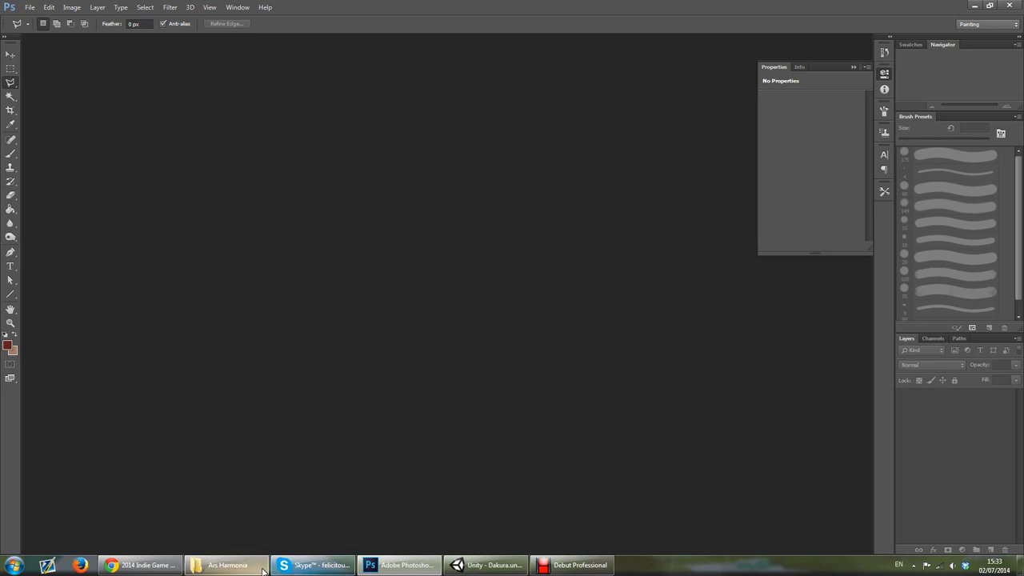
pyautogui.moveTo(227, 565)
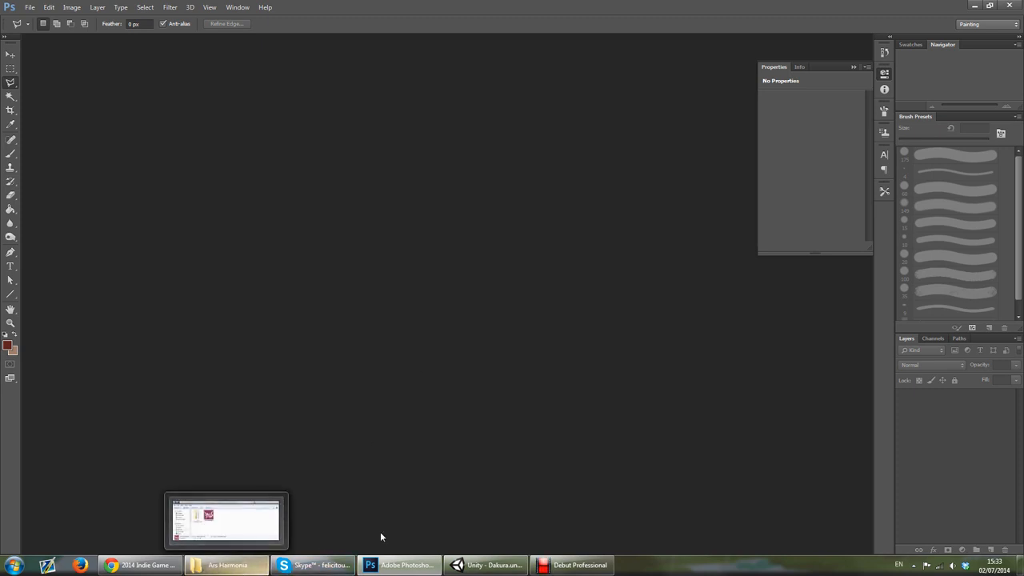
pyautogui.click(457, 565)
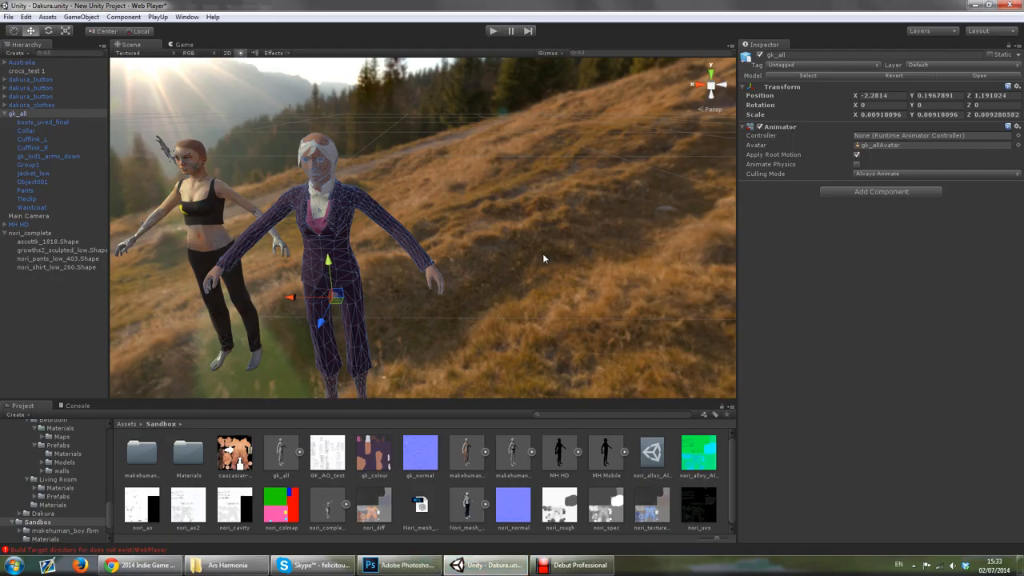
pyautogui.moveTo(547, 287)
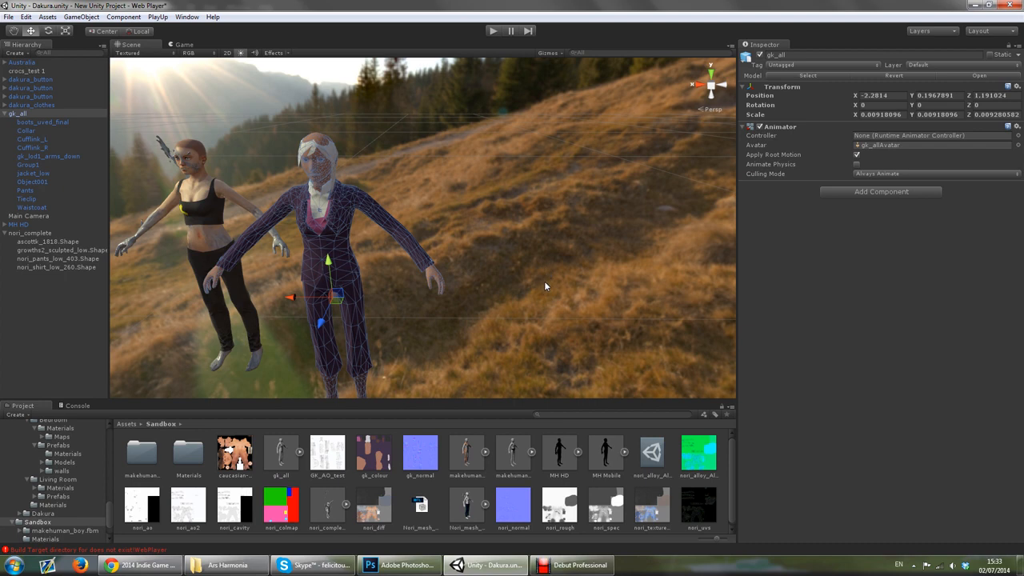
pyautogui.moveTo(560, 288)
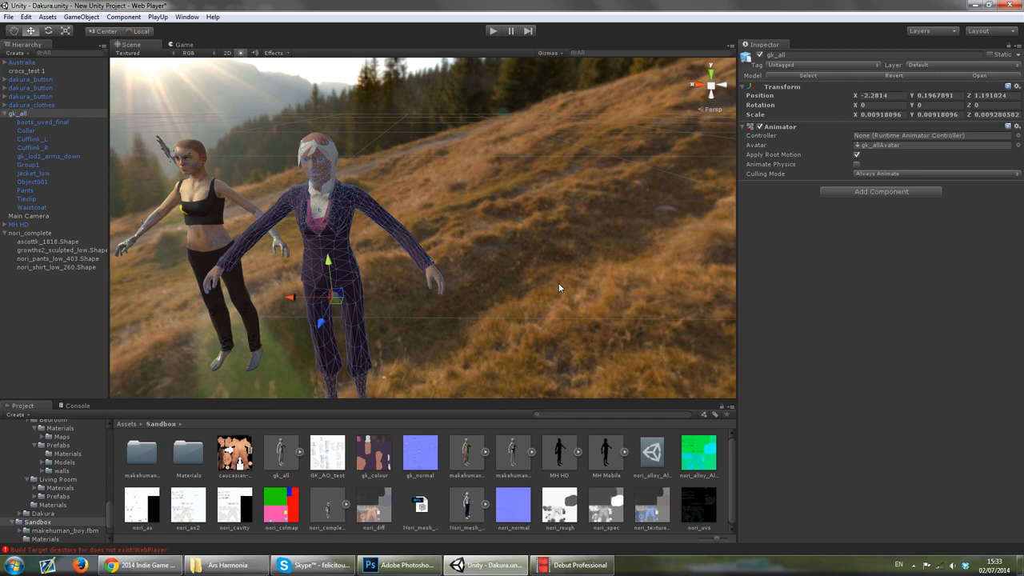
pyautogui.moveTo(551, 296)
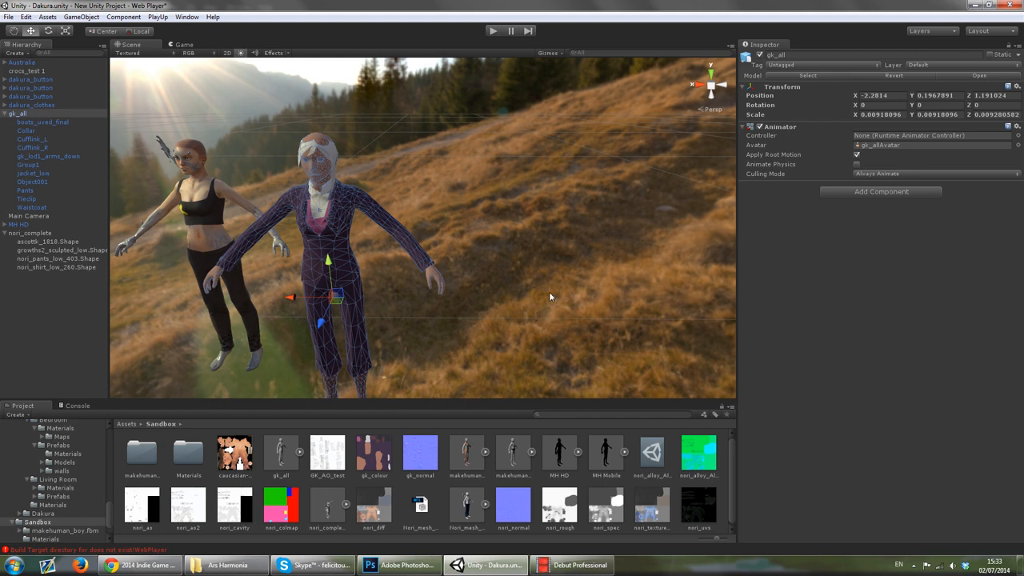
pyautogui.moveTo(547, 274)
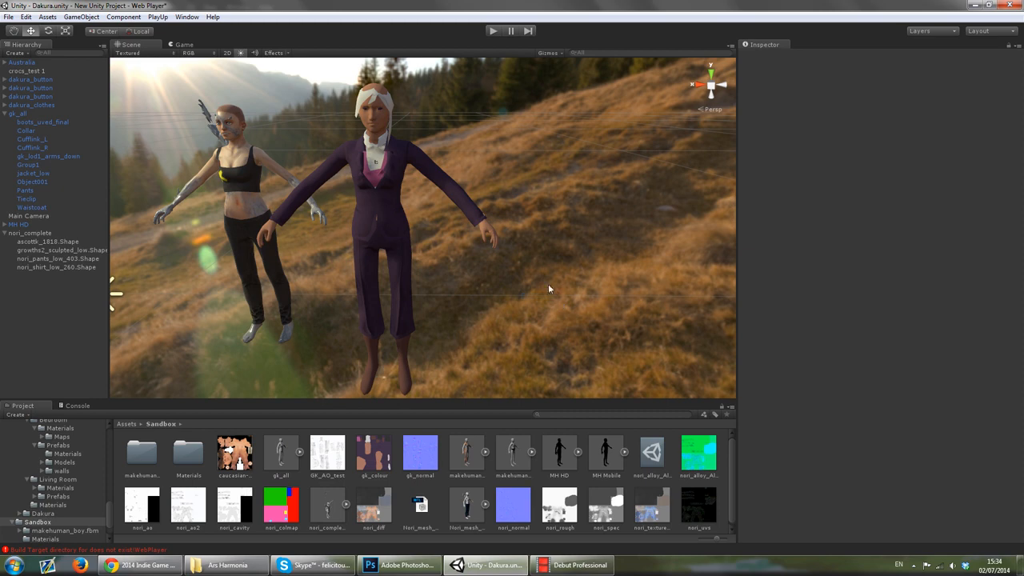
pyautogui.moveTo(537, 281)
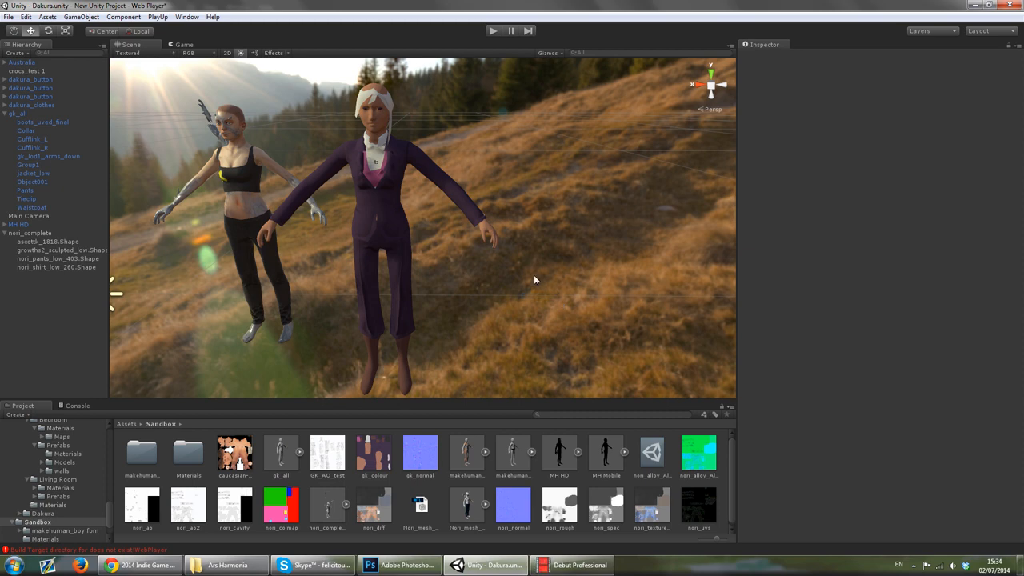
pyautogui.moveTo(546, 269)
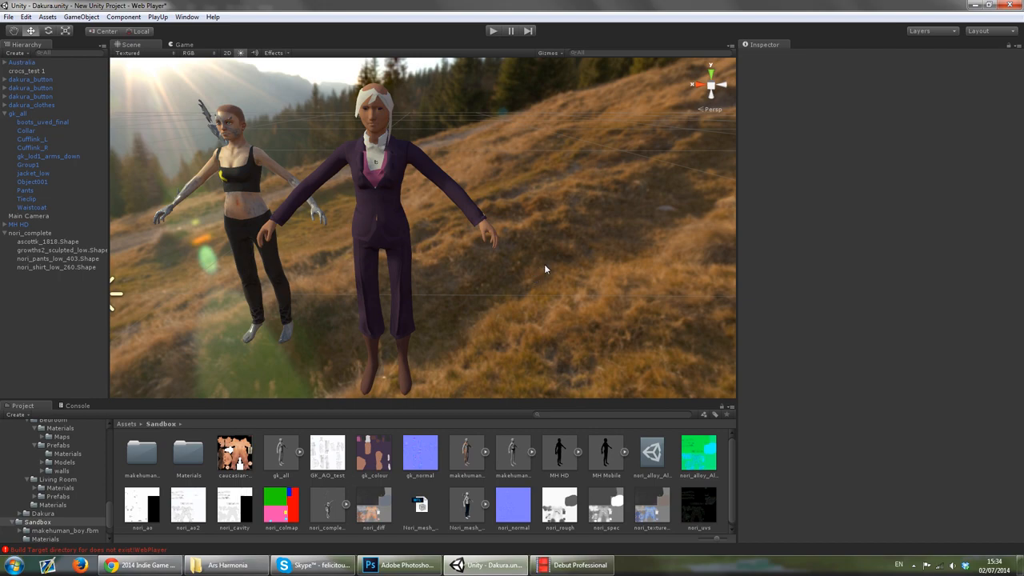